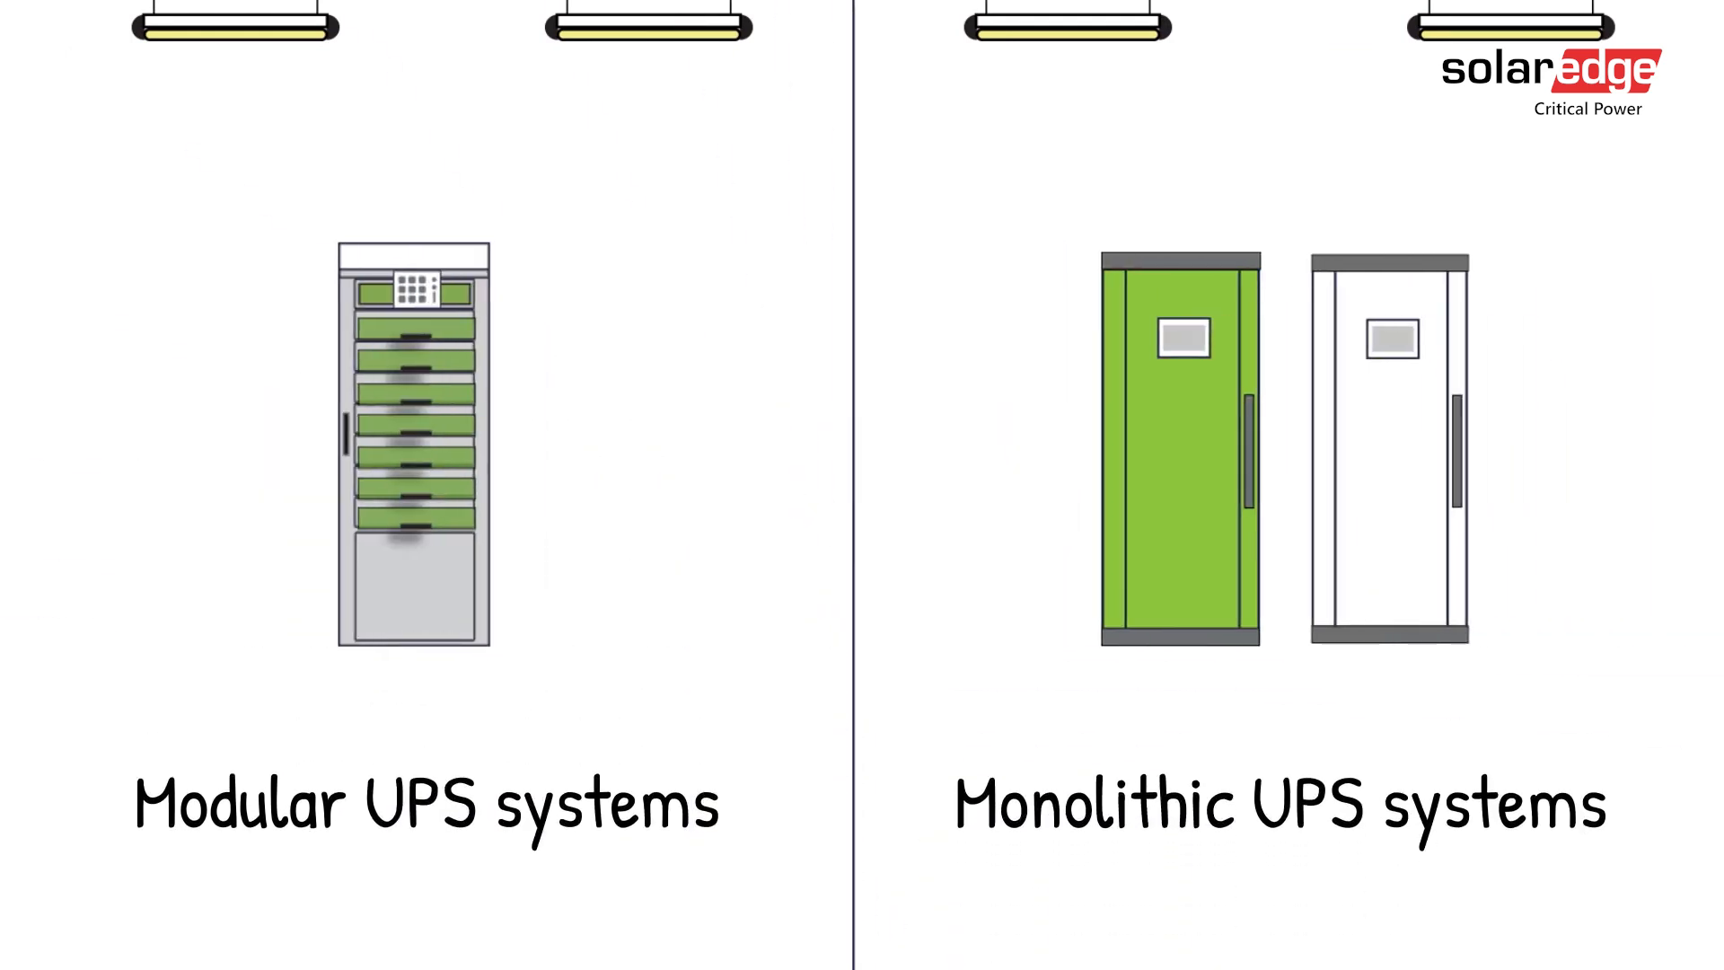
{"action": "scroll", "scroll_direction": "down", "scroll_amount": 3}
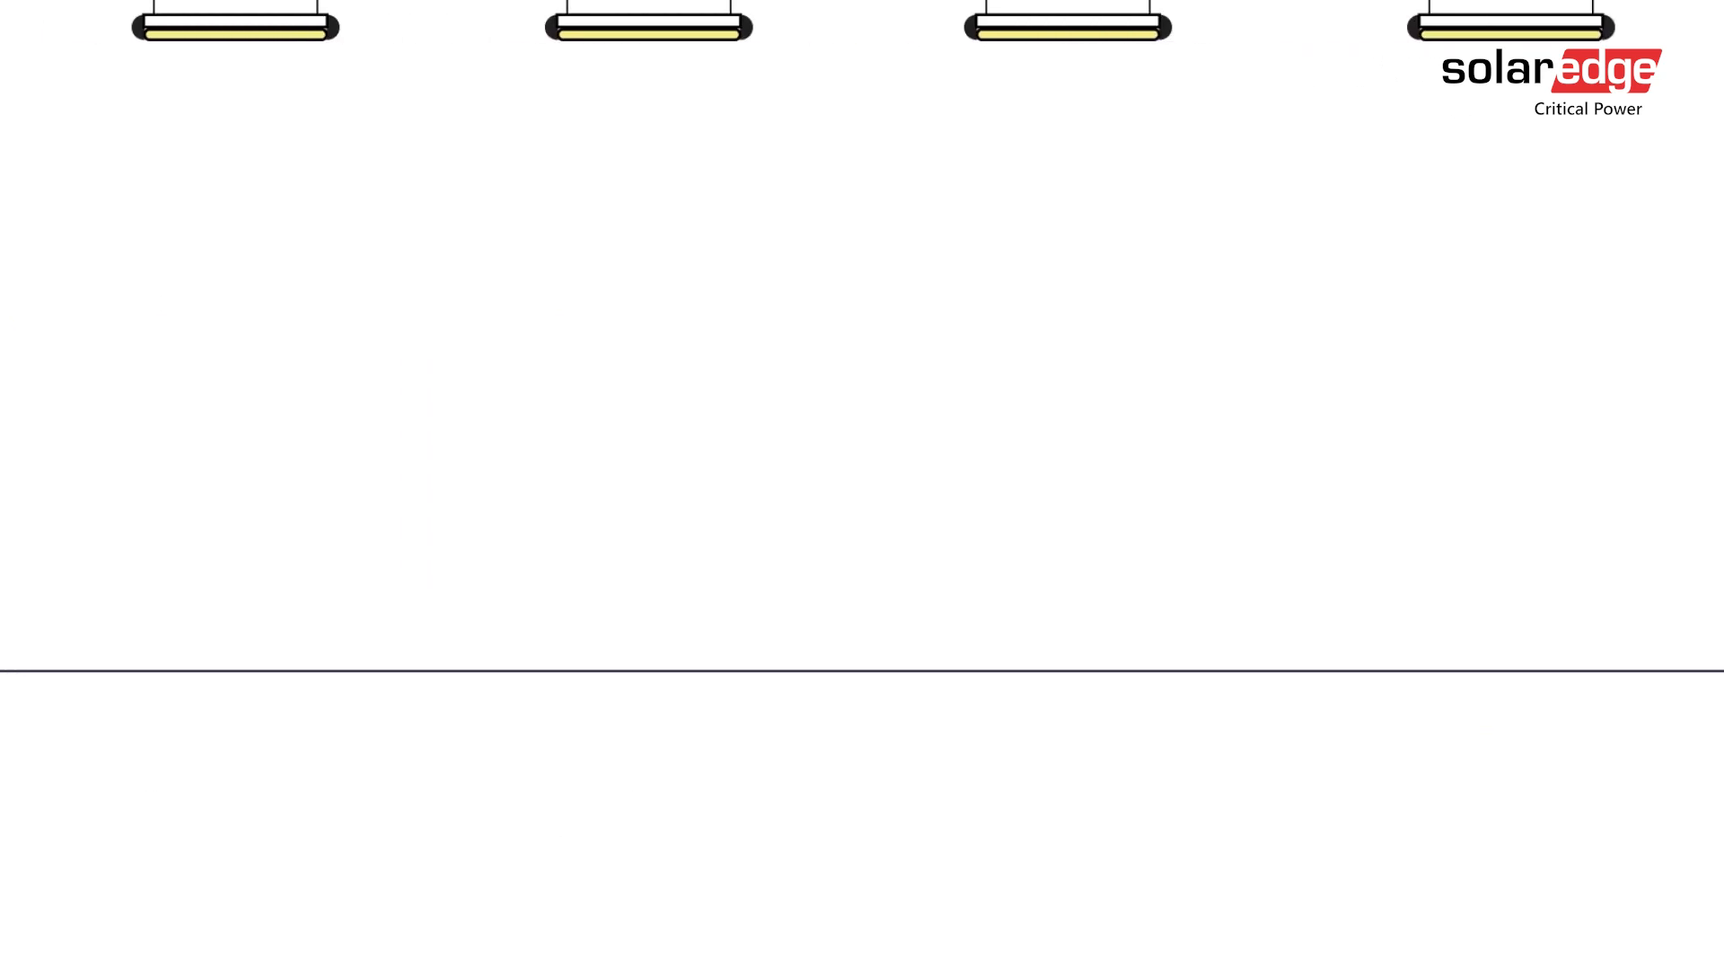